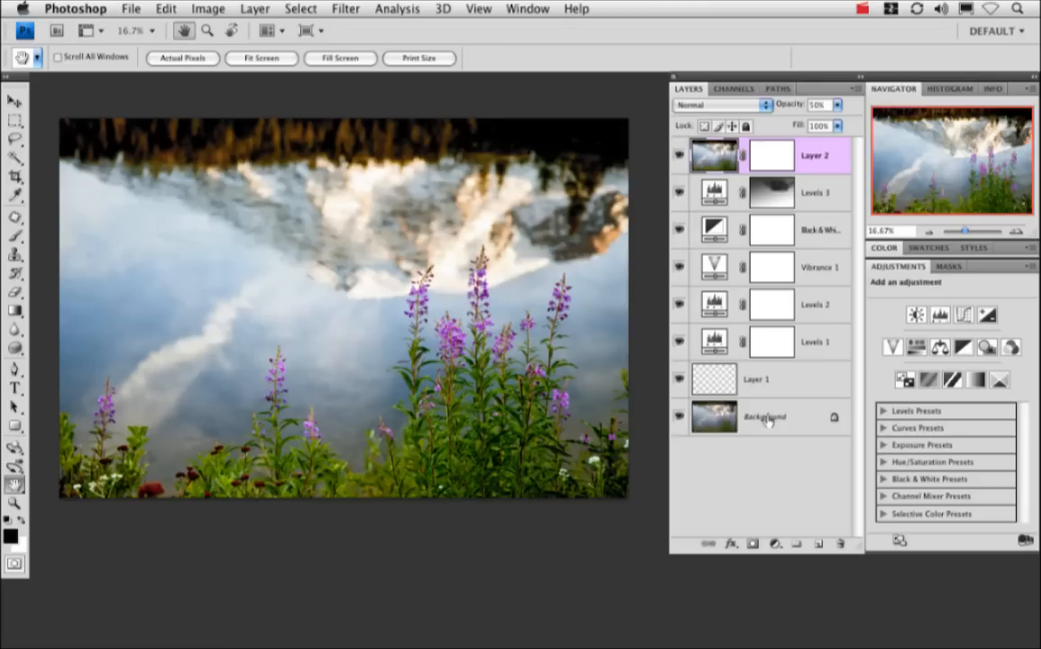
left_click(765, 416)
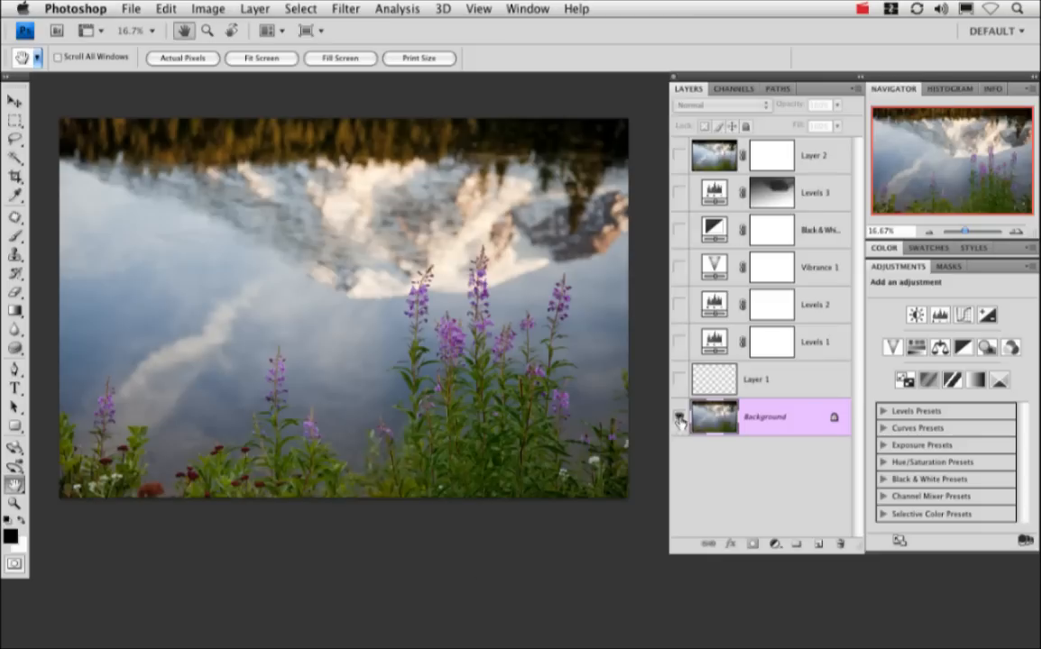
left_click(680, 418)
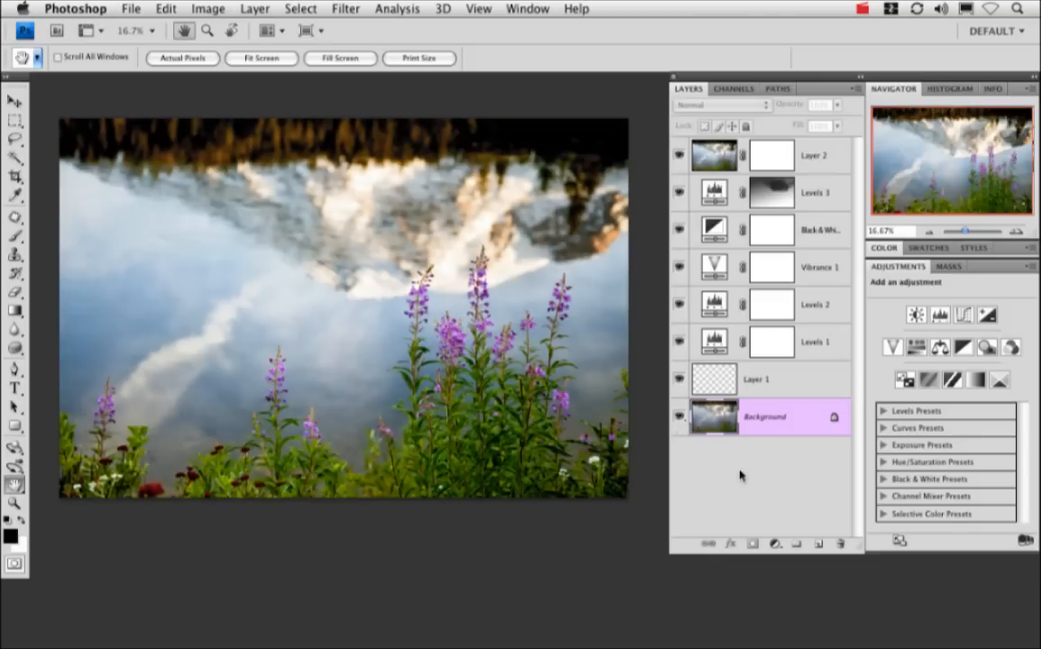